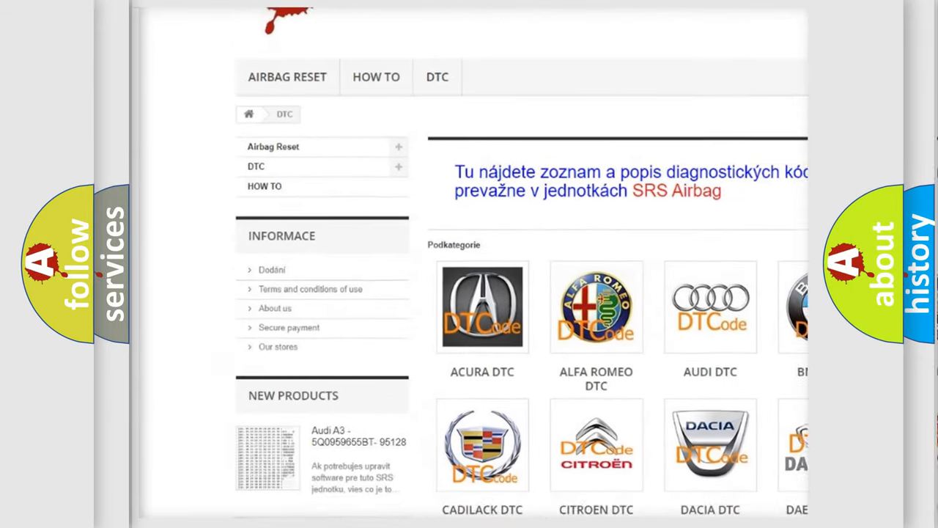
scroll("down", 3)
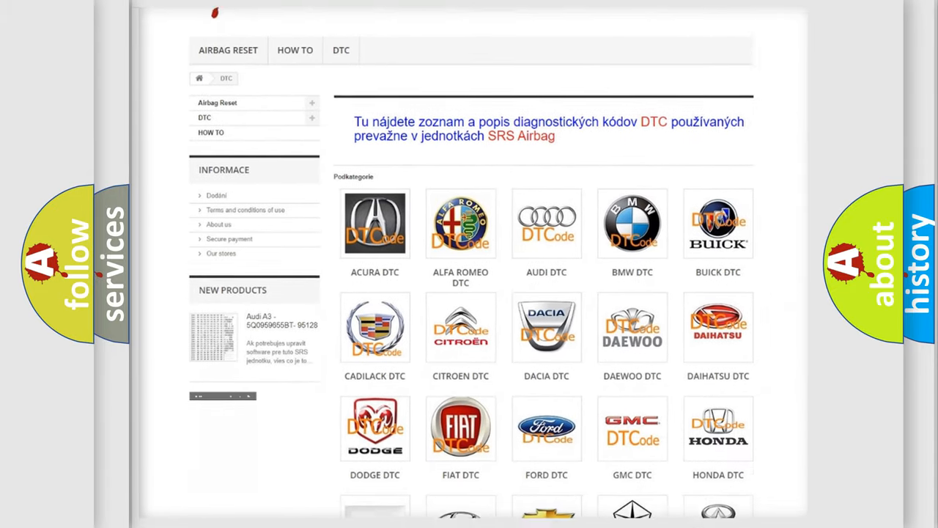
scroll("down", 3)
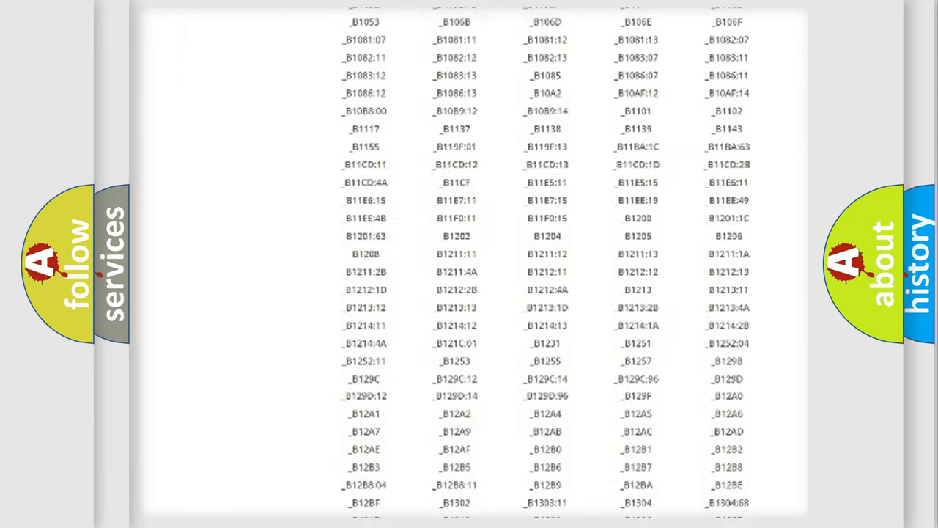
scroll("down", 3)
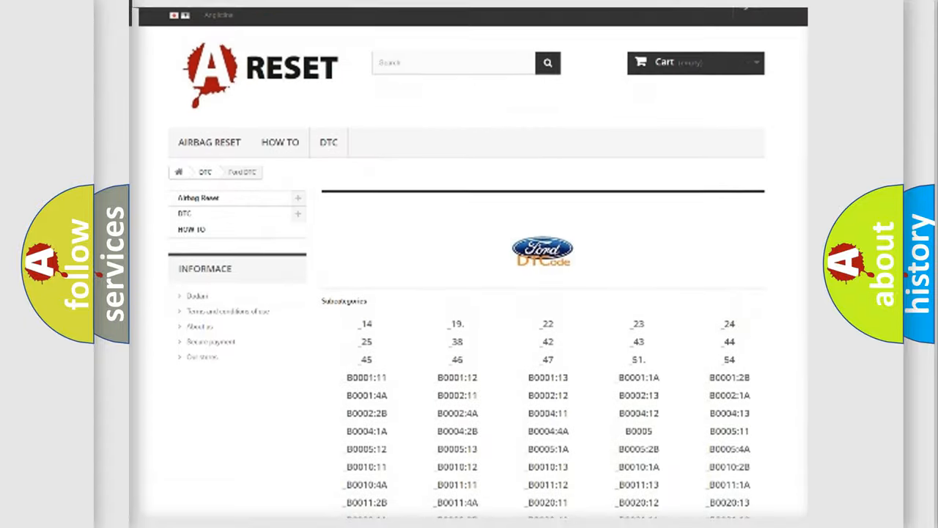
scroll("up", 3)
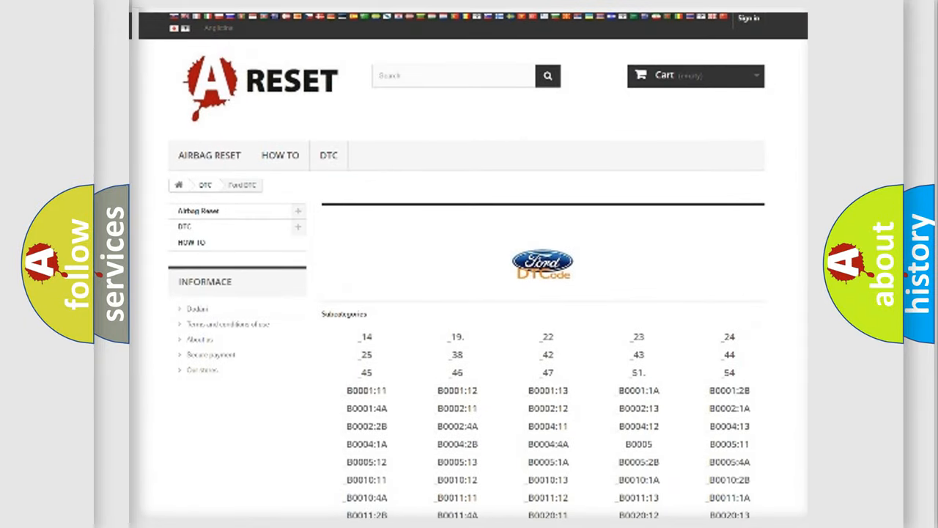